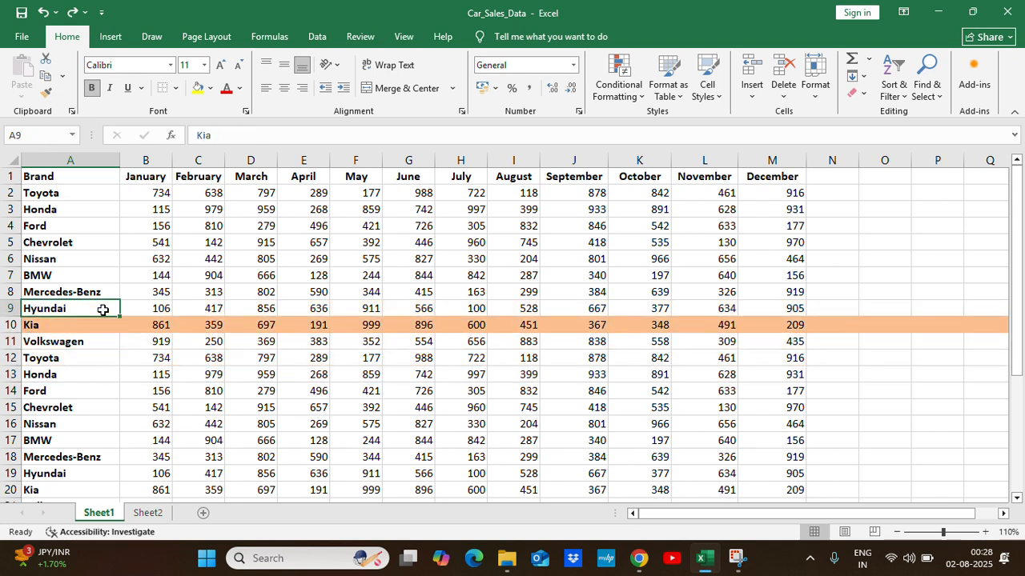
Select BMW on Sheet1 to show its row highlight, then go to Sheet2
click(53, 341)
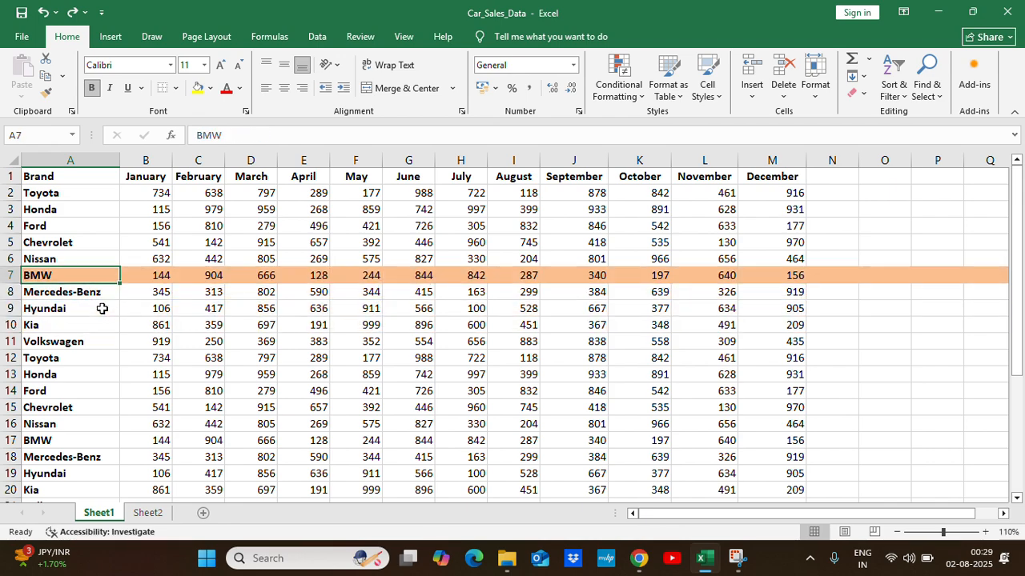
click(147, 512)
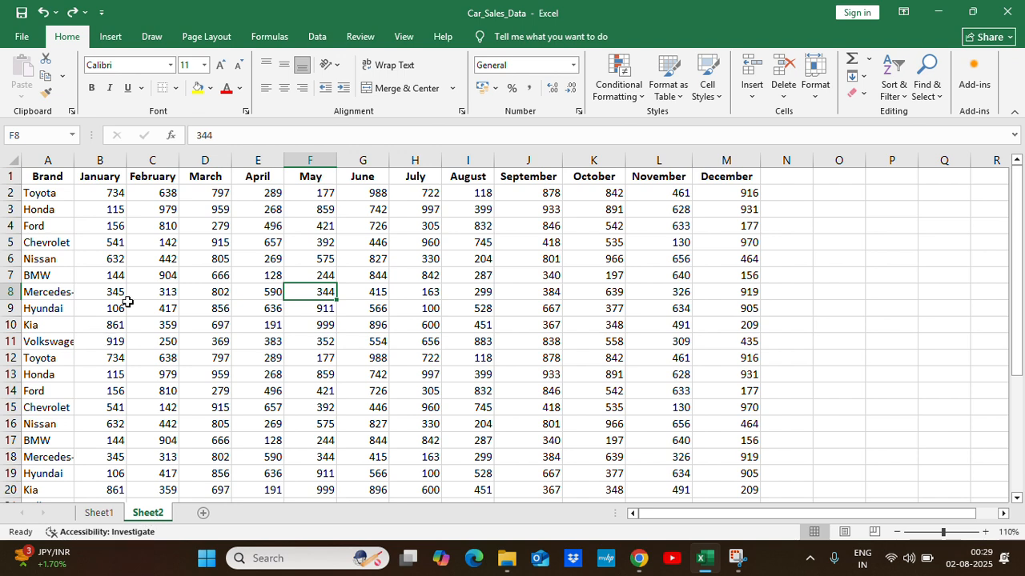
Select a cell in Sheet2's sales data to prepare for selecting the sheet
click(205, 291)
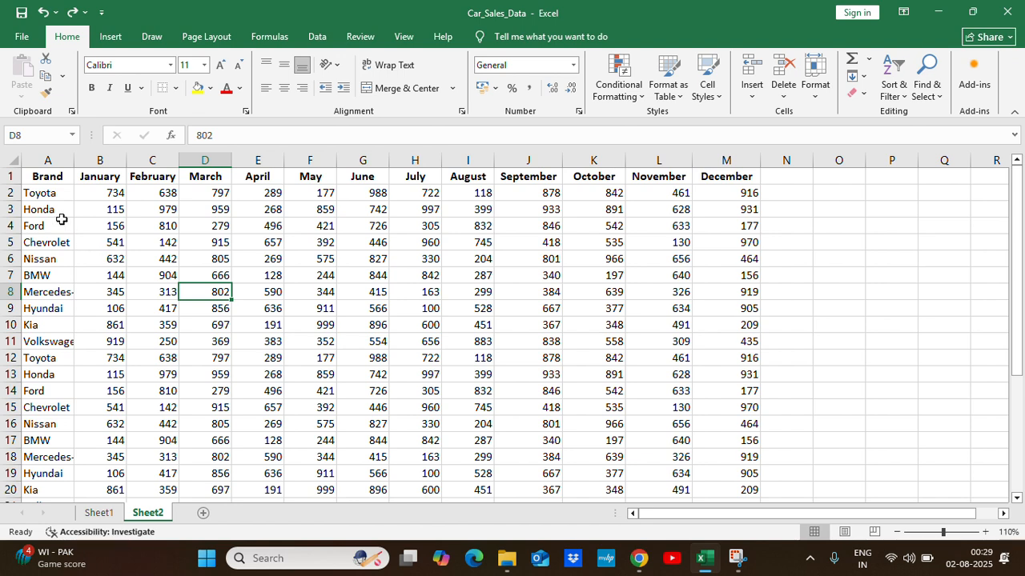
mouse_move(110, 250)
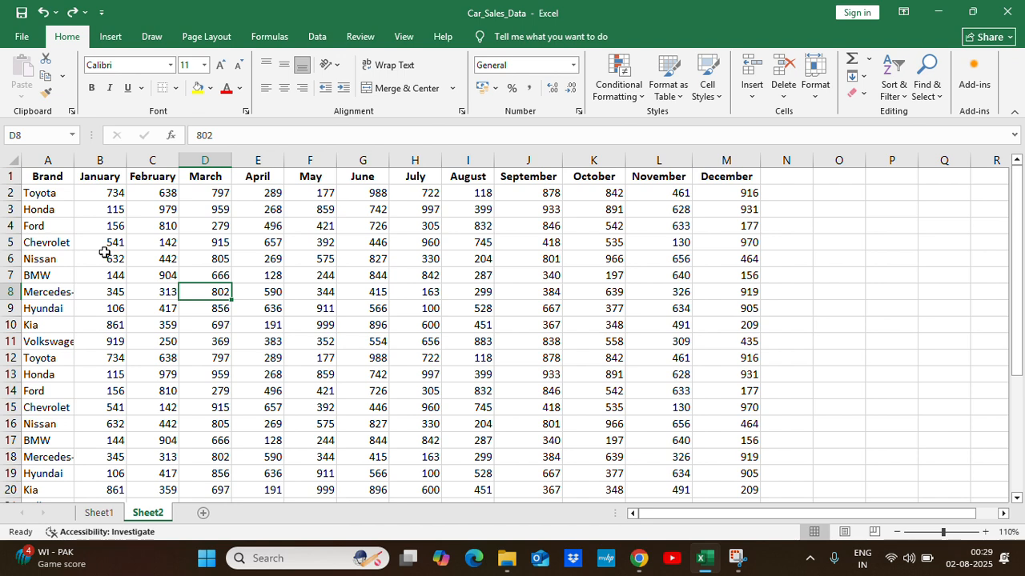
mouse_move(140, 254)
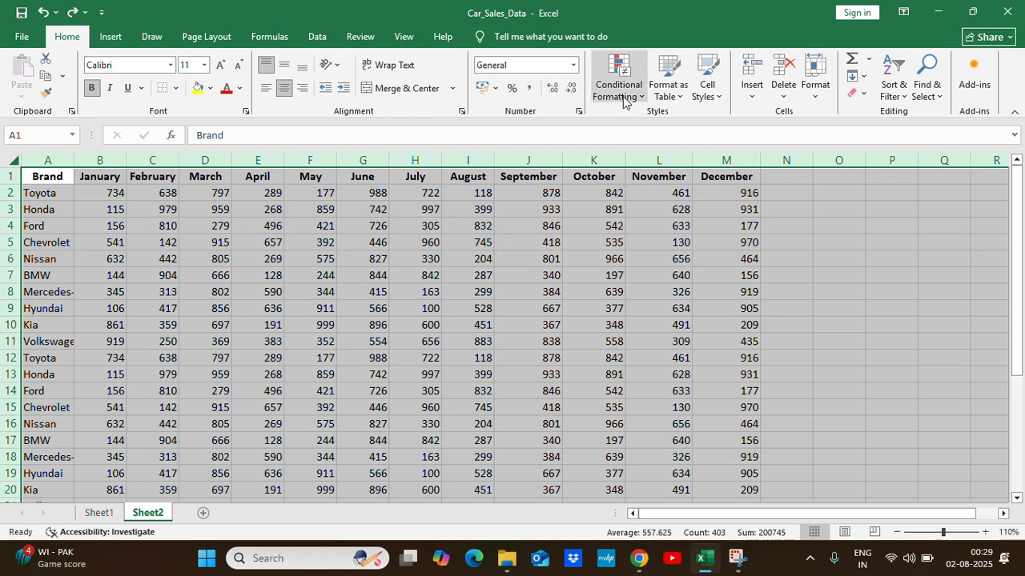
Create a formula-based conditional formatting rule with =row()=cell("row")
click(616, 76)
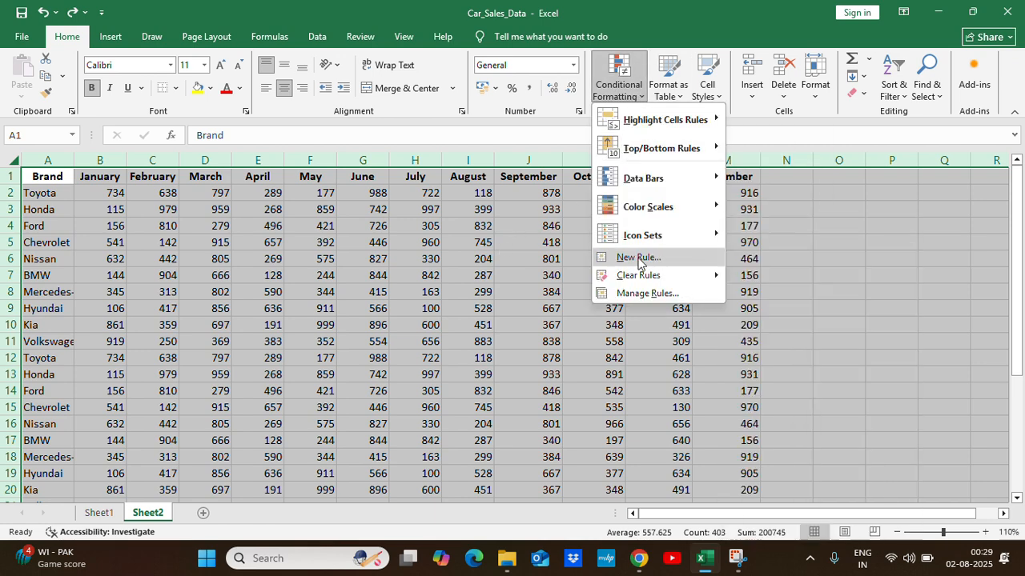
click(637, 257)
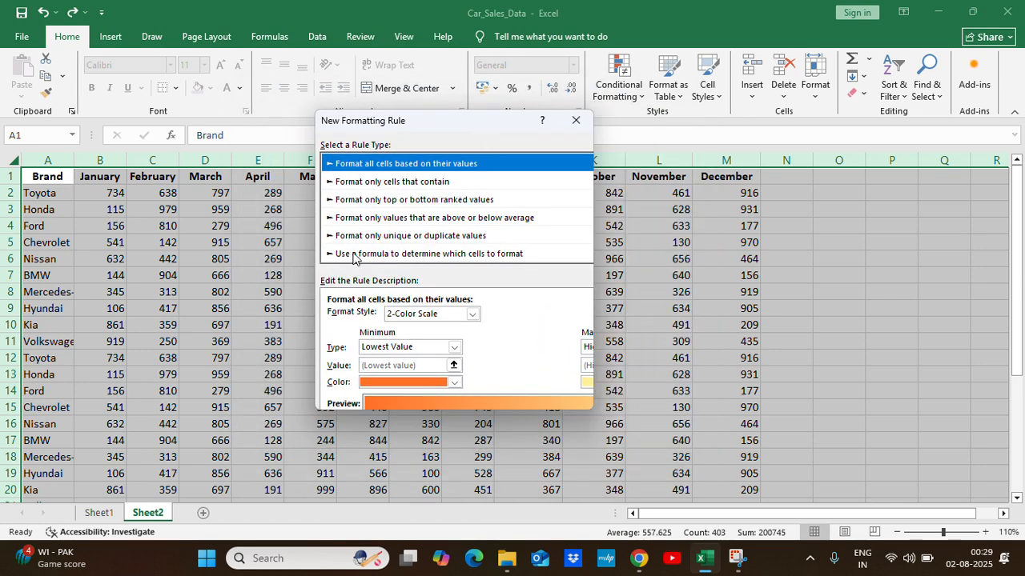
click(428, 252)
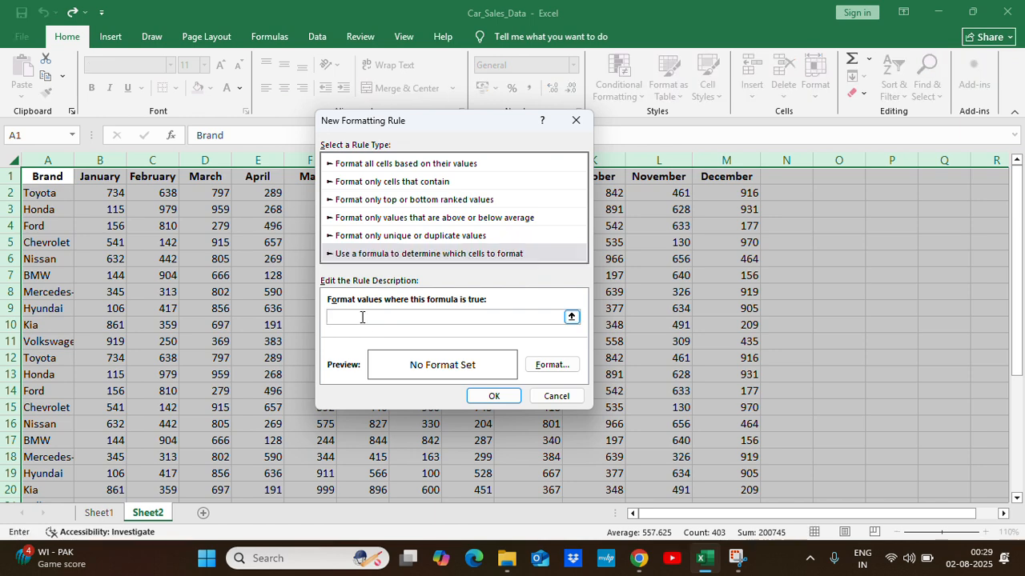
text(=)
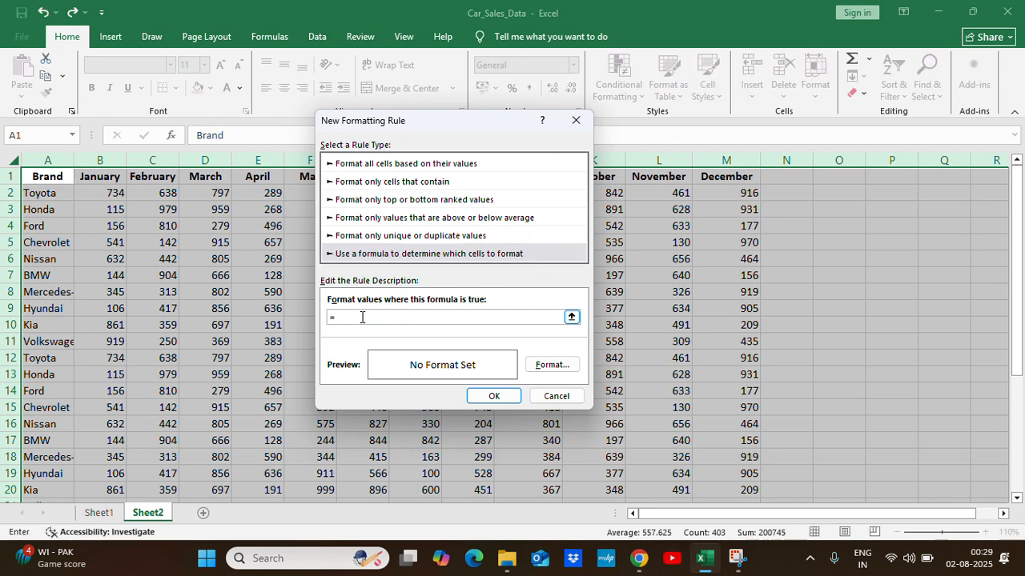
text(row)
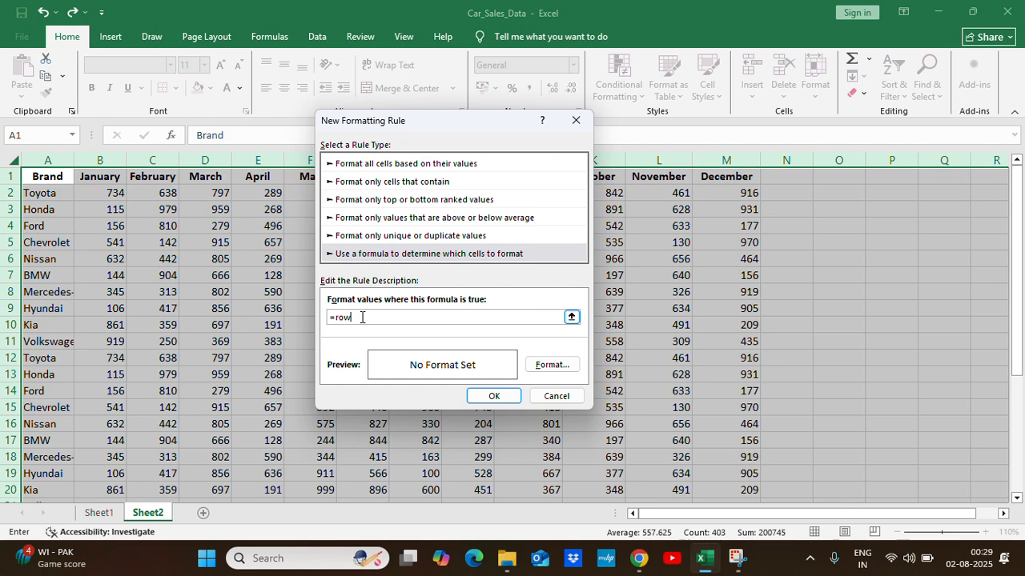
text(()=cell)
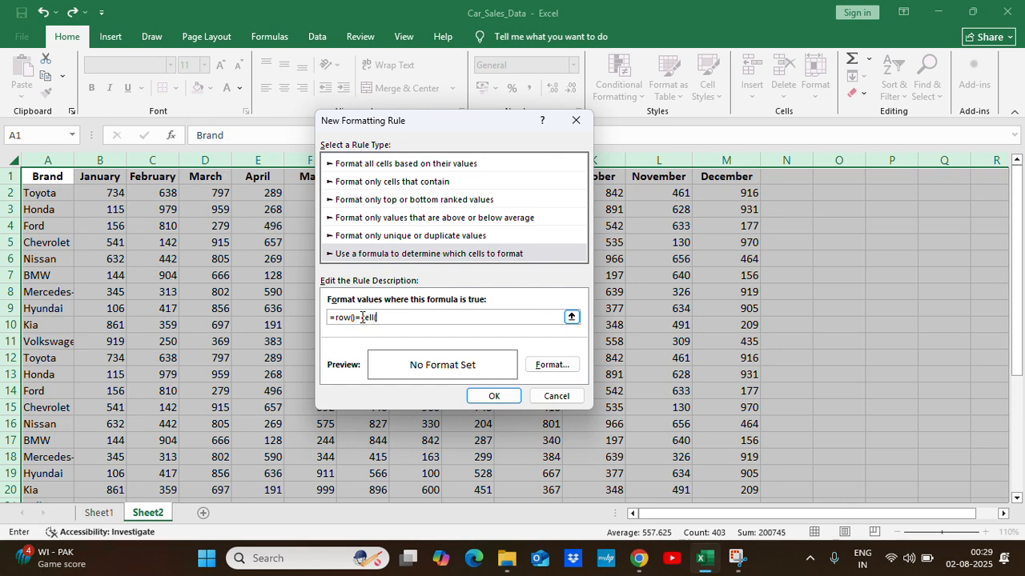
text(("row)
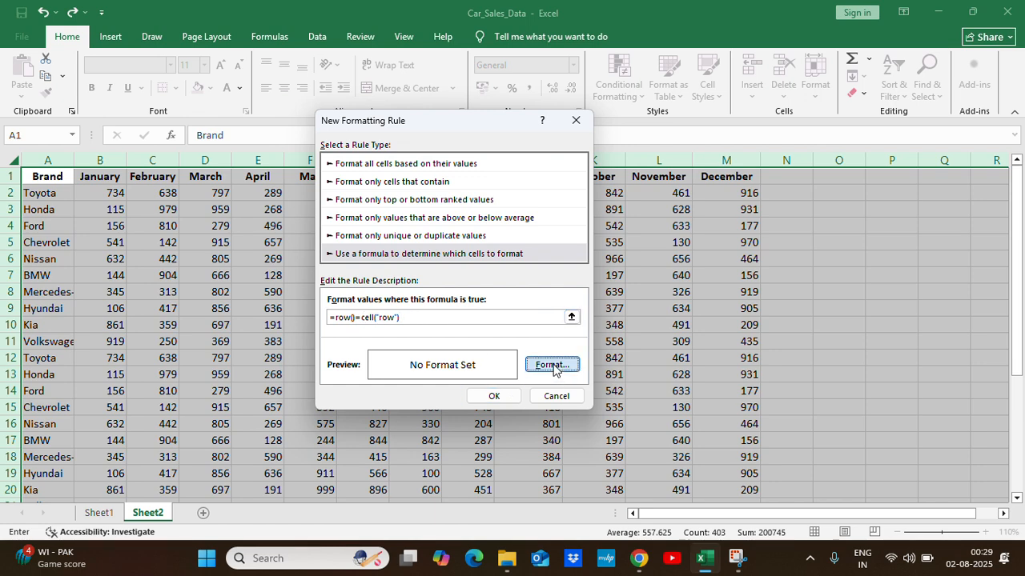
Give the row-highlight rule a light pink fill and apply it
click(551, 364)
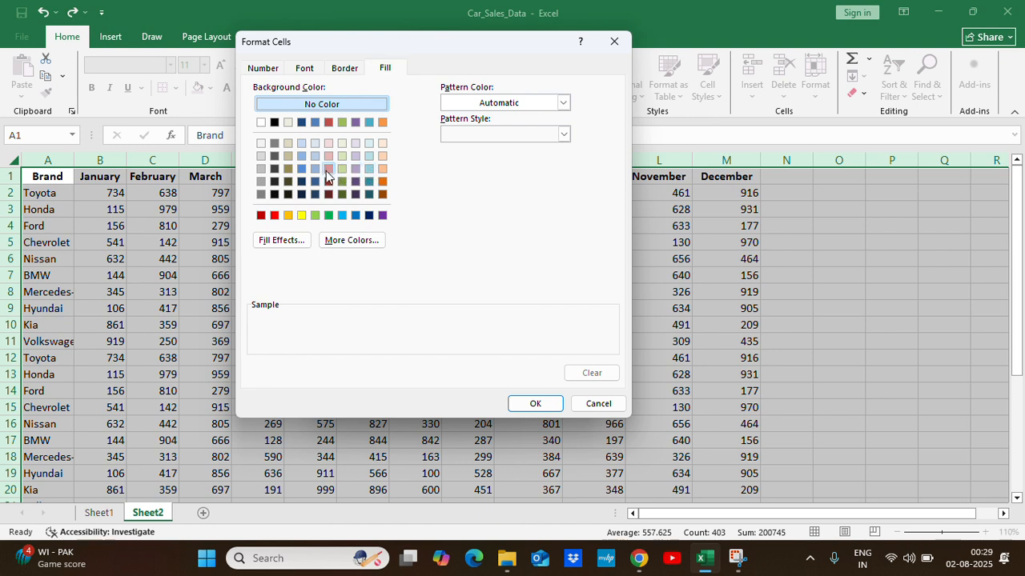
click(328, 168)
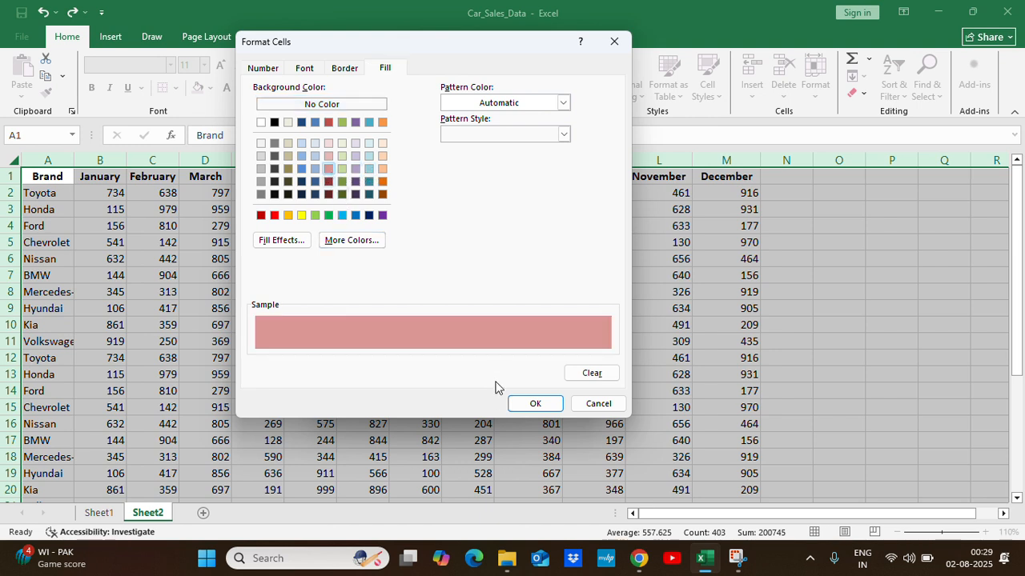
click(535, 404)
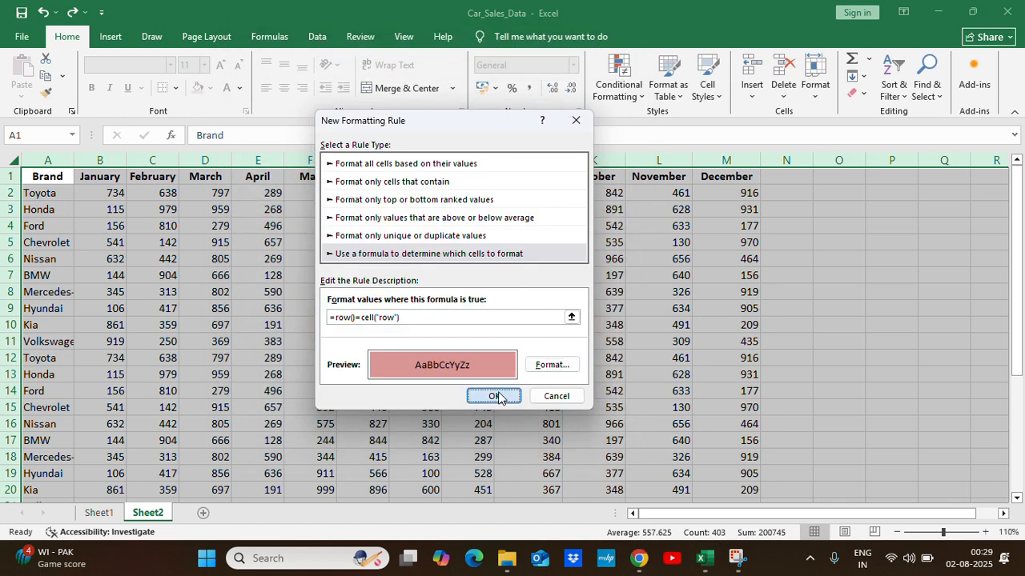
click(493, 396)
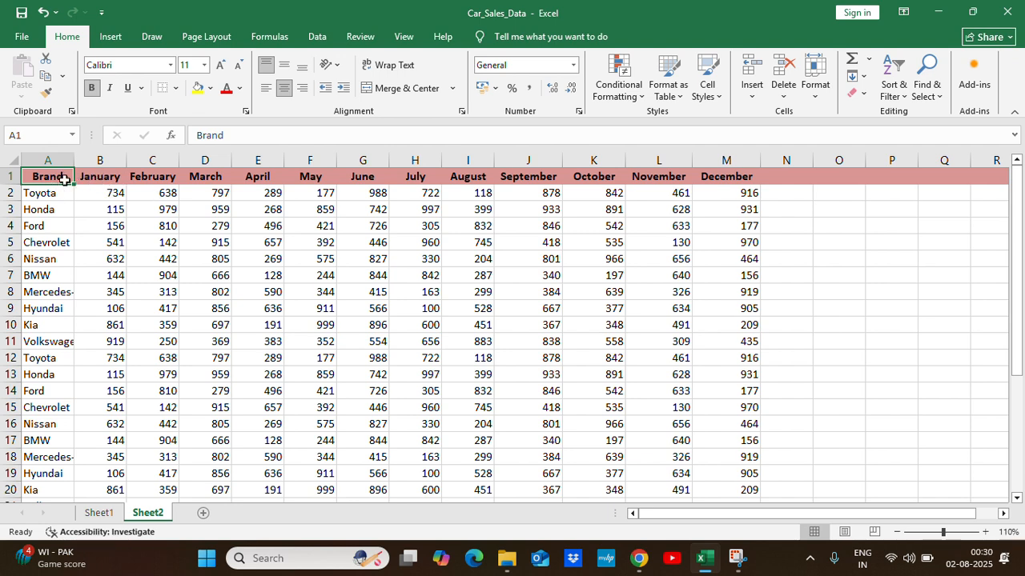
Select Honda, another cell, and Toyota to test the highlight
click(46, 209)
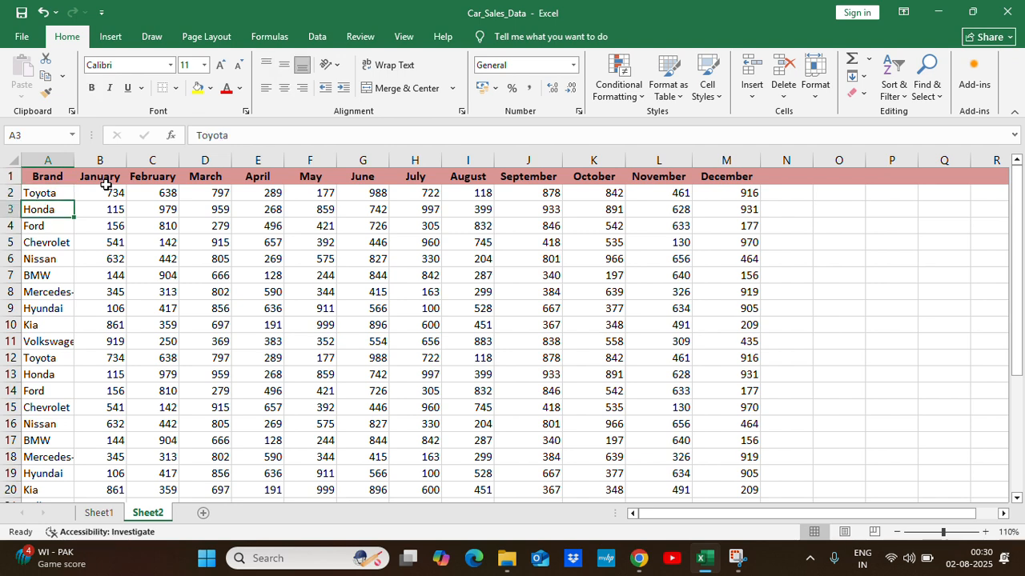
click(47, 177)
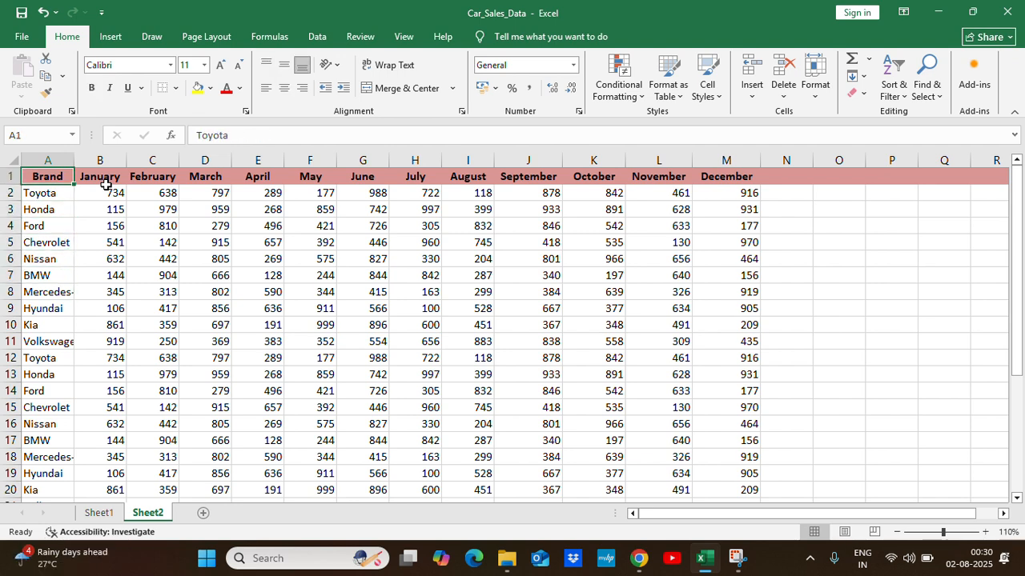
click(47, 241)
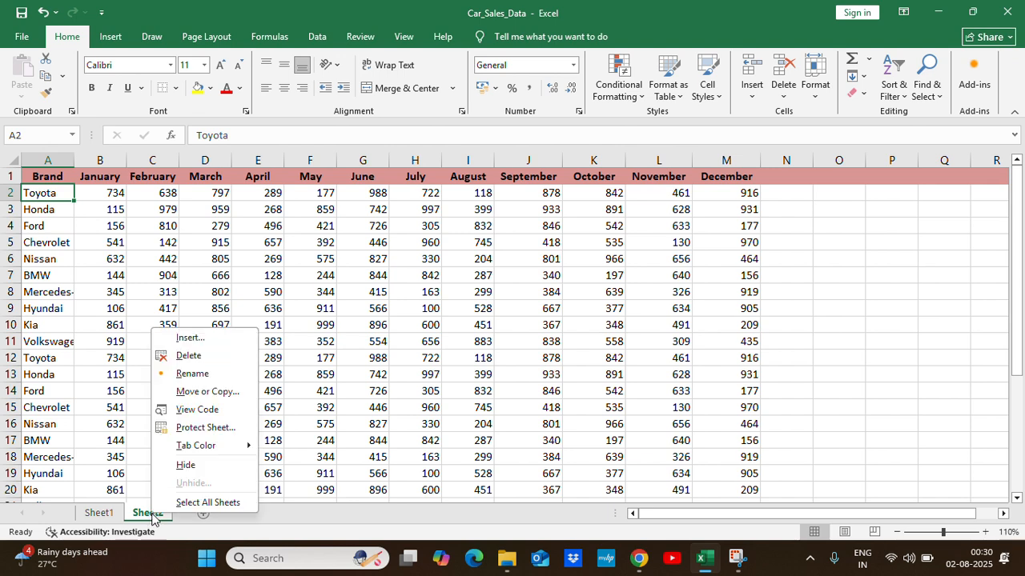
Add Target.Calculate to Sheet2's Worksheet_SelectionChange event and close the code window
click(196, 410)
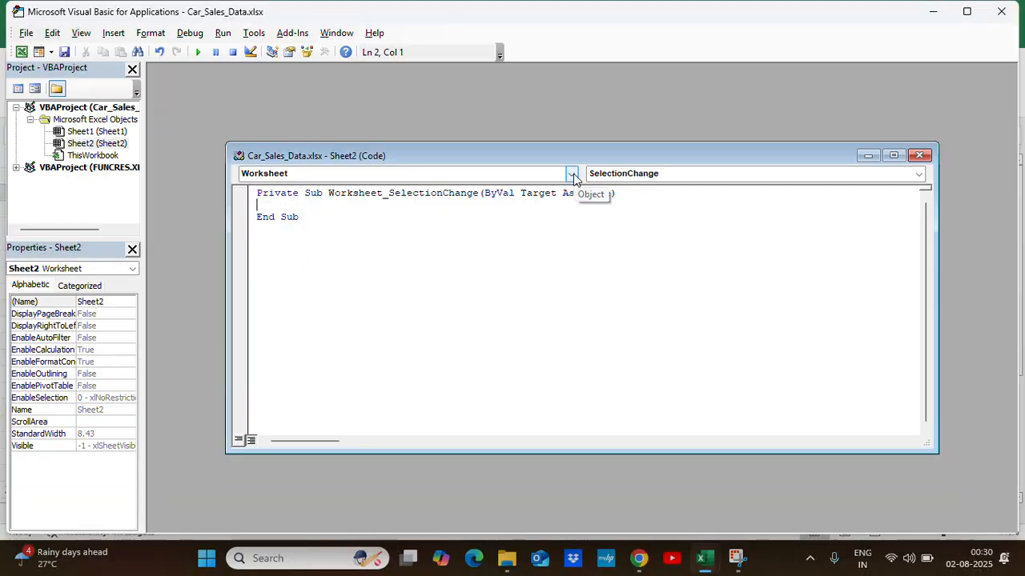
click(571, 173)
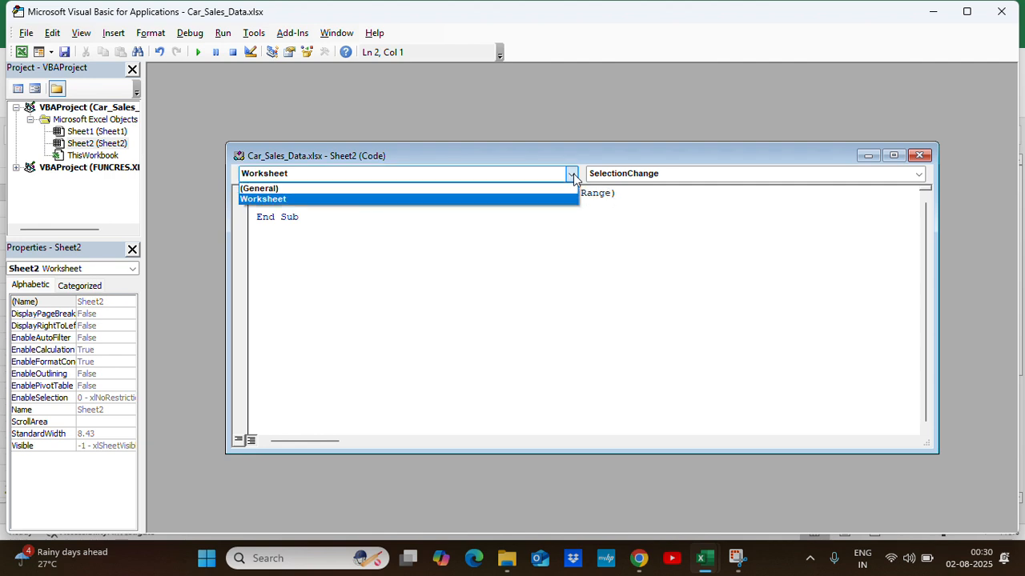
click(262, 199)
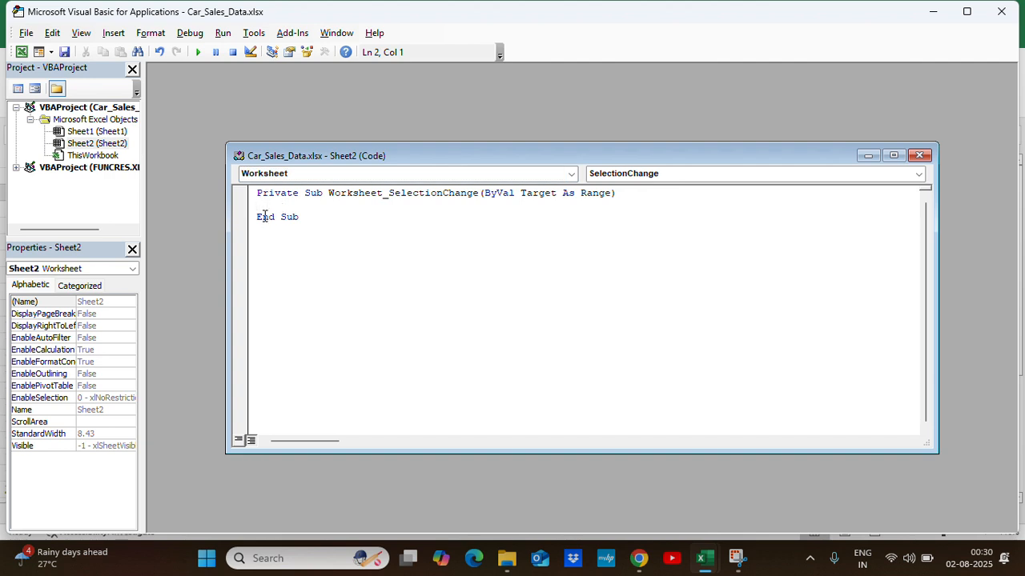
text(T)
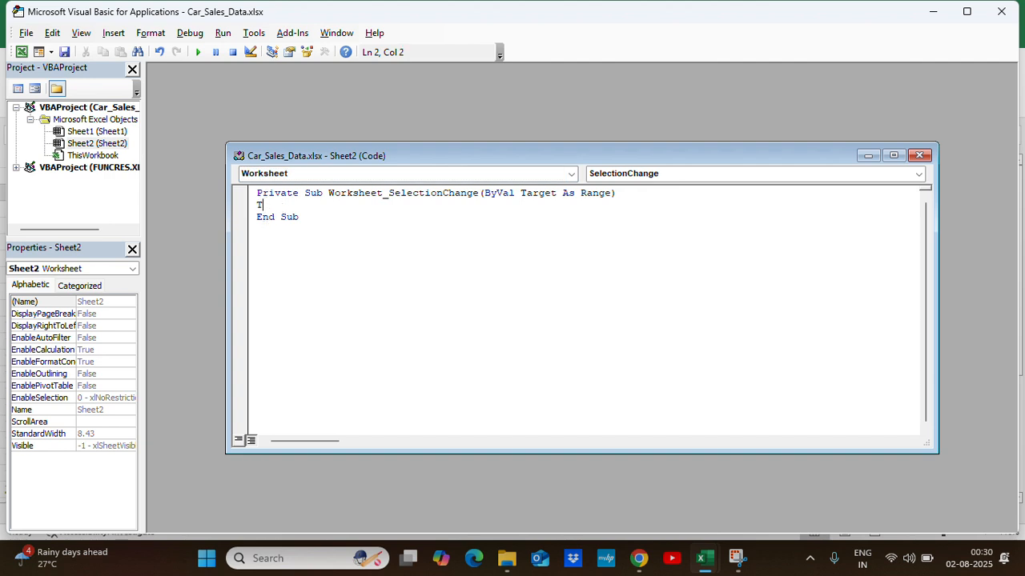
text(arget)
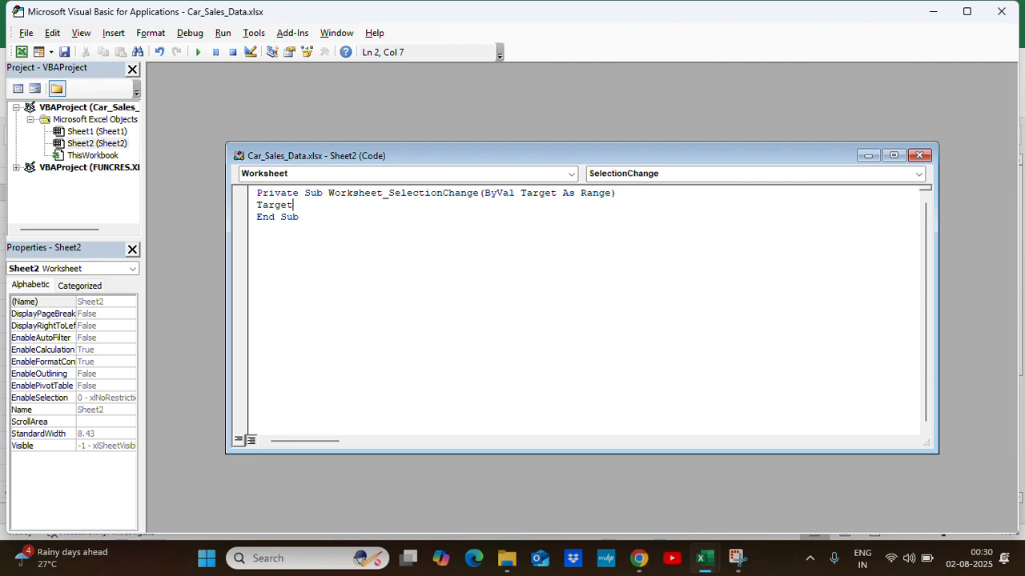
text(.ca)
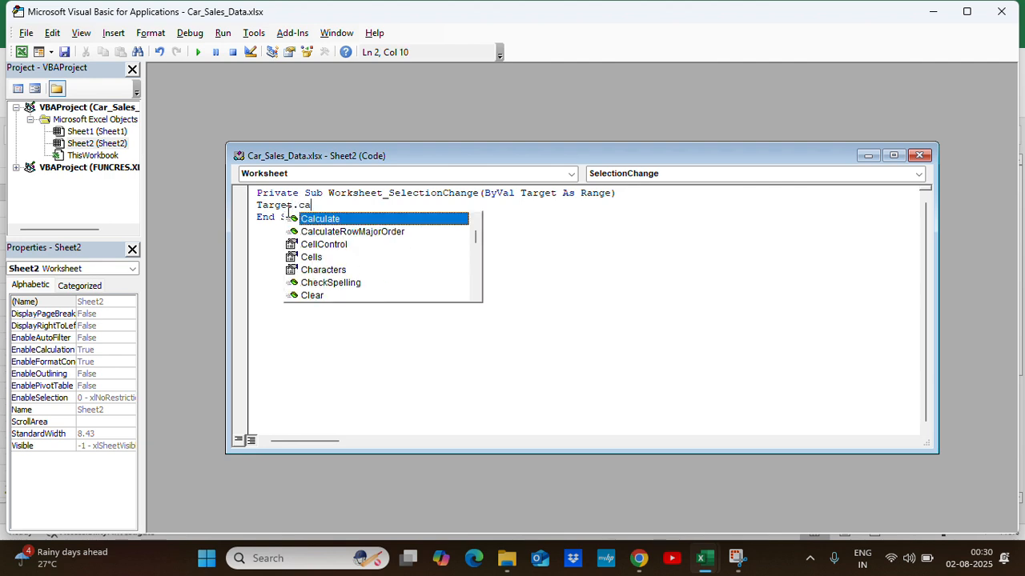
key(Tab)
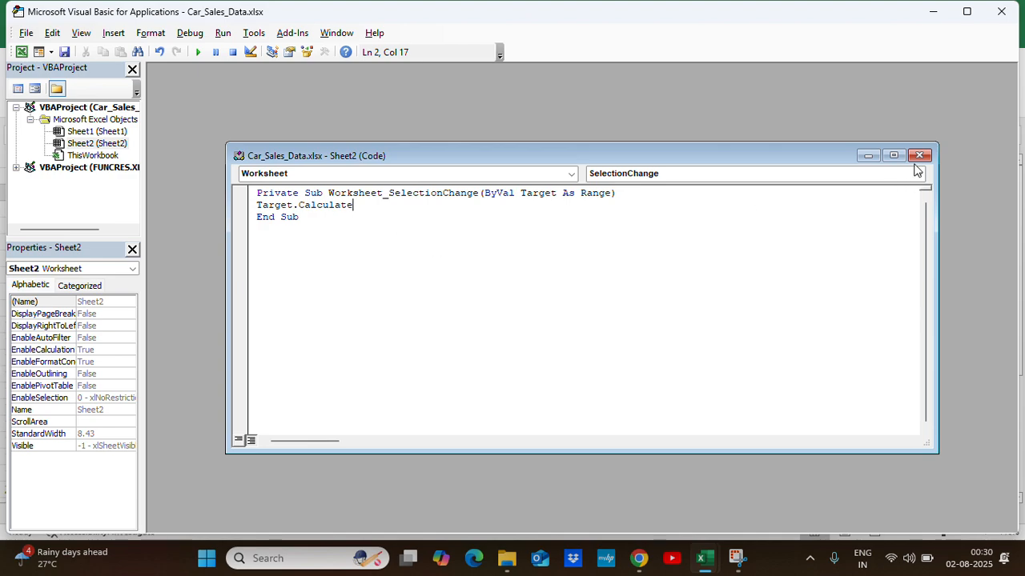
click(919, 157)
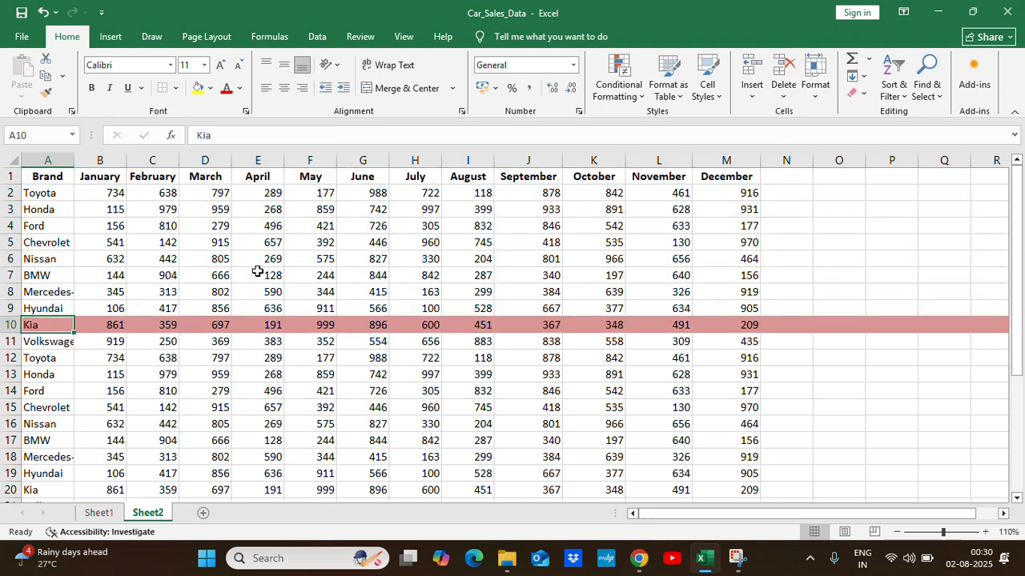
Select the Chevrolet and Hyundai rows to see the pink band follow
click(36, 225)
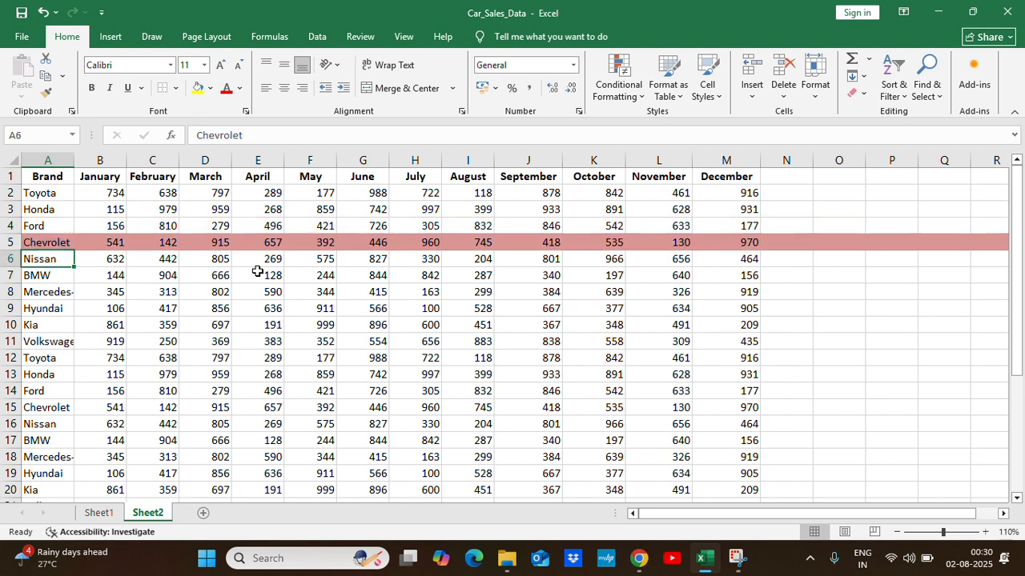
click(44, 274)
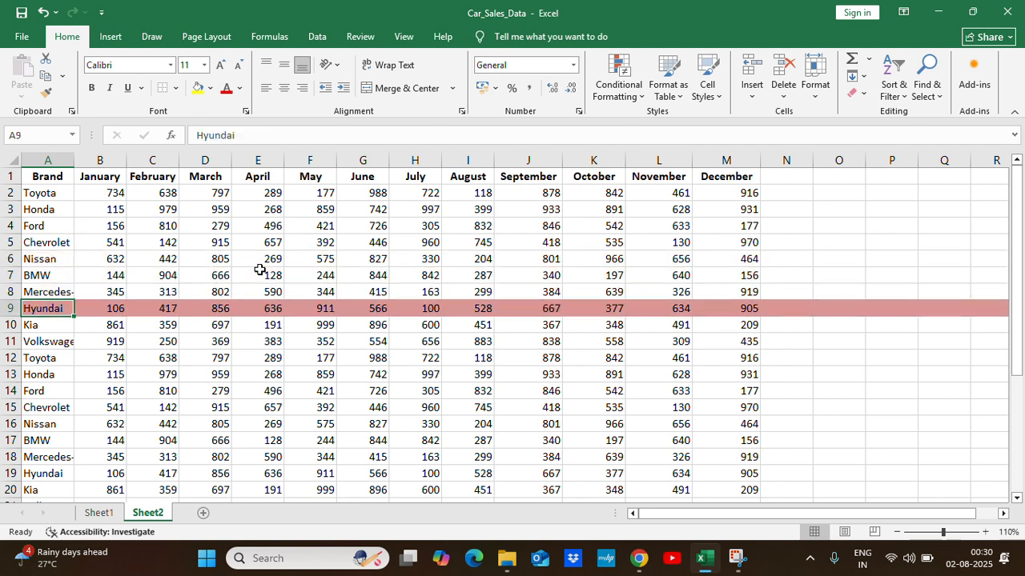
mouse_move(353, 289)
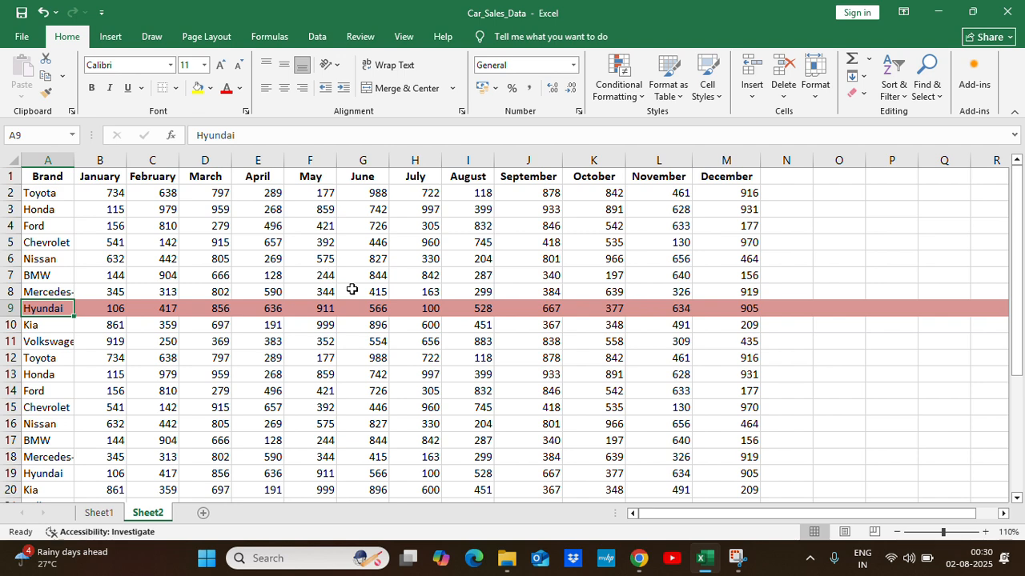